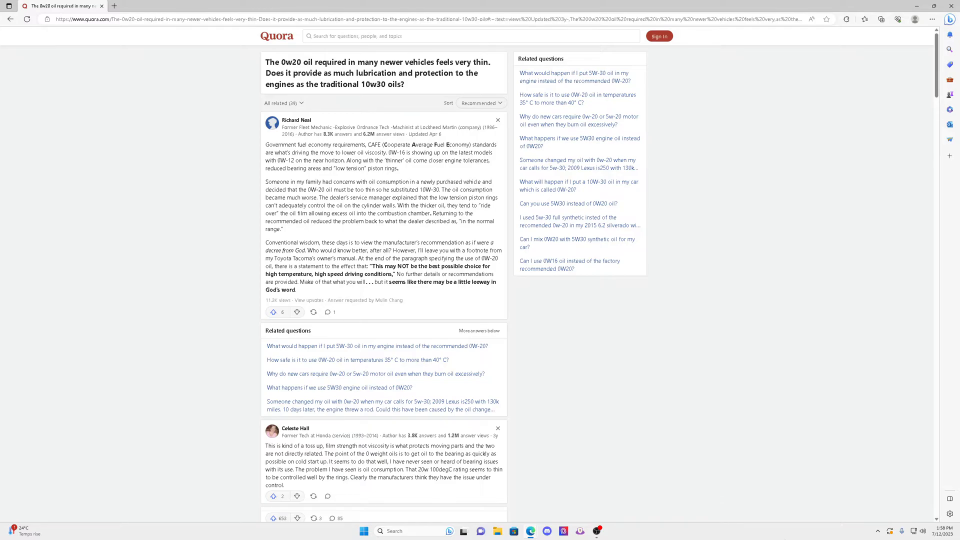
pyautogui.moveTo(434, 233)
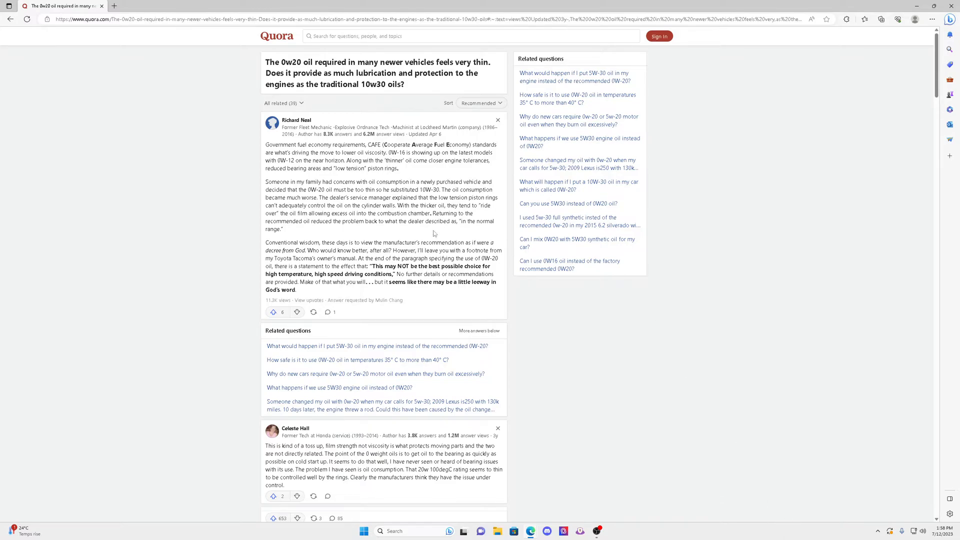
pyautogui.moveTo(288, 149)
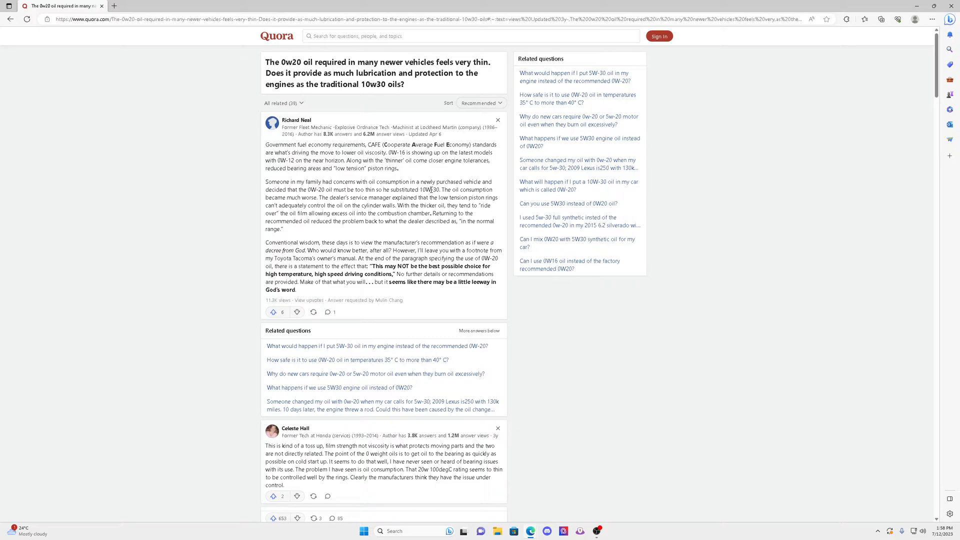
pyautogui.moveTo(496, 193)
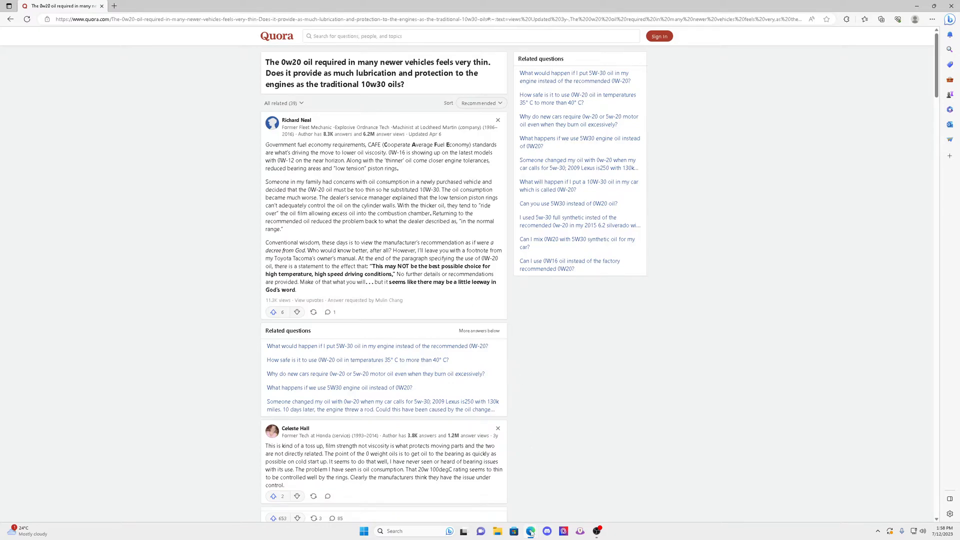
pyautogui.moveTo(531, 531)
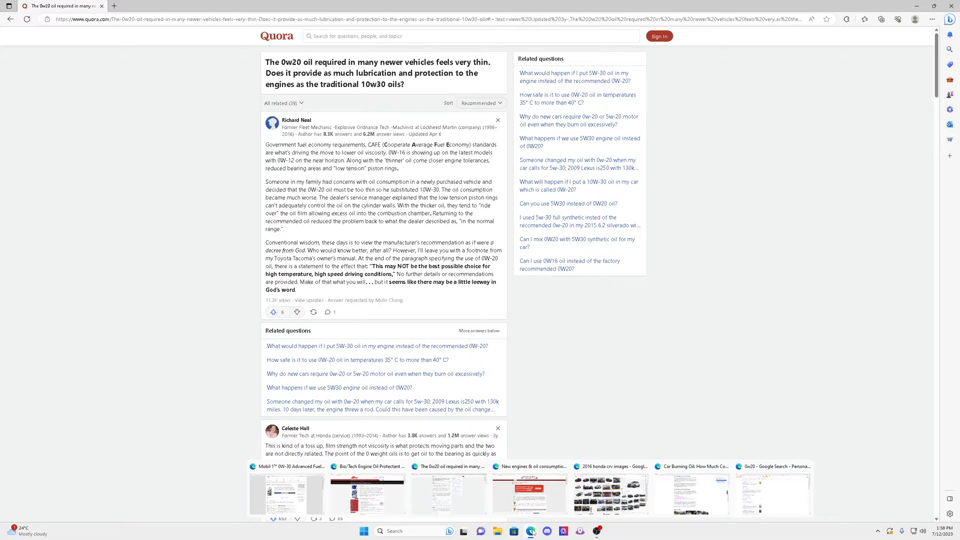
# Step: Switch to the Cars.com article on cars burning oil and consumption lawsuits
pyautogui.click(691, 490)
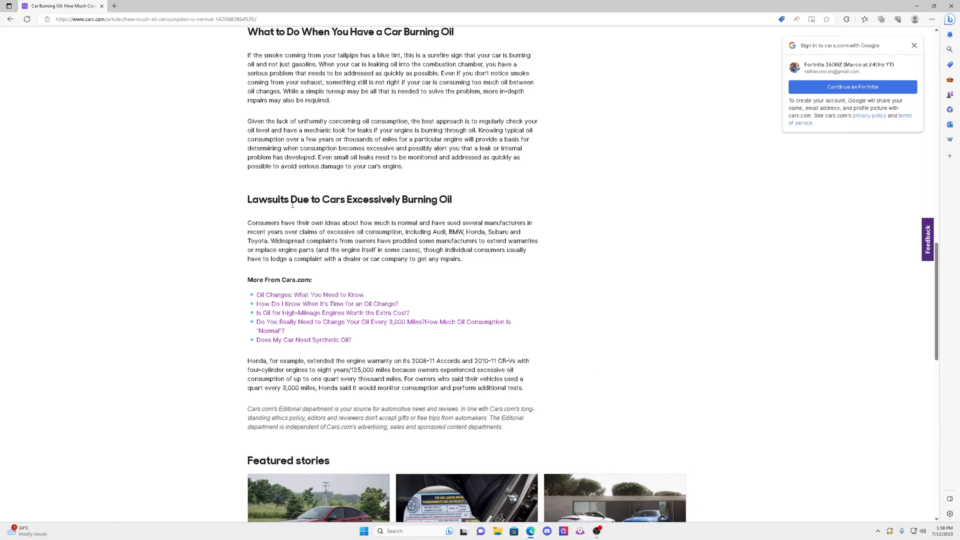
pyautogui.moveTo(441, 212)
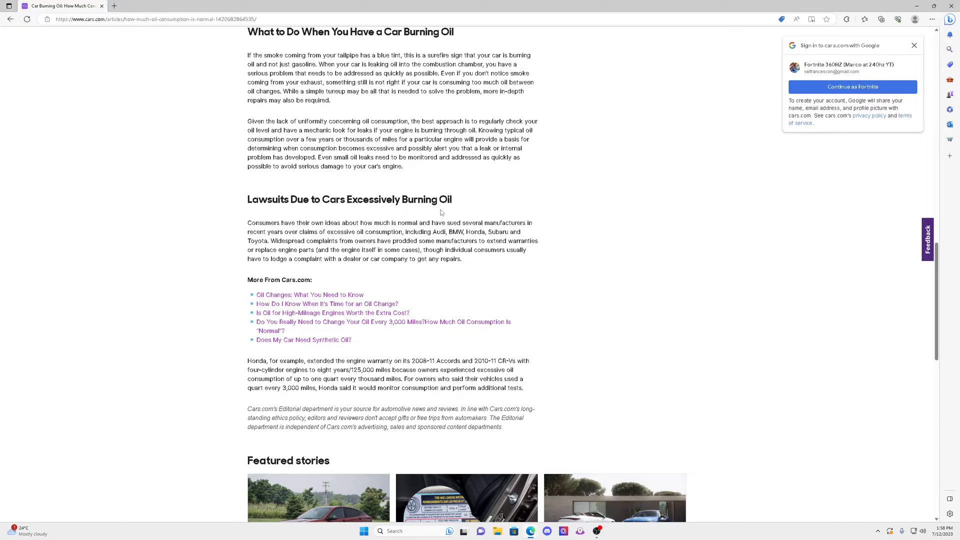
pyautogui.moveTo(299, 234)
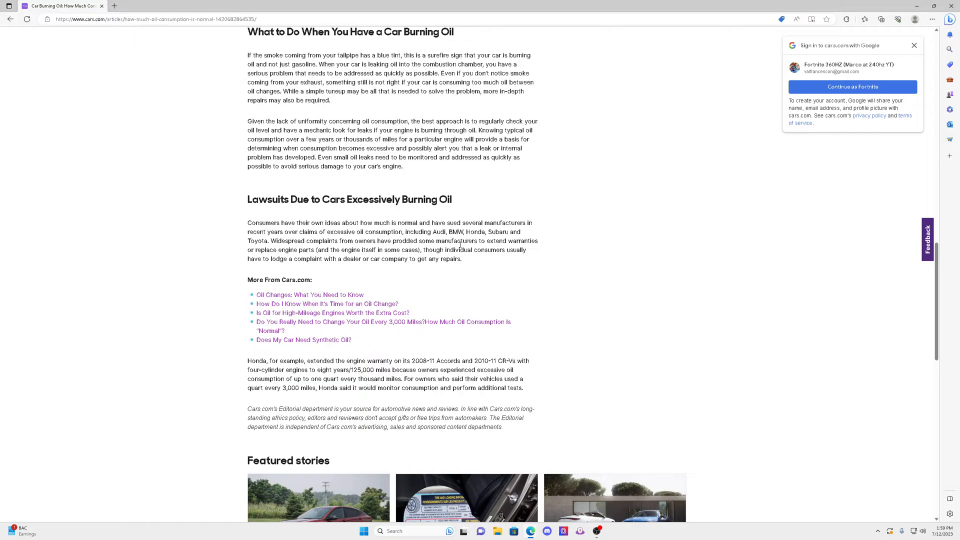
pyautogui.moveTo(498, 292)
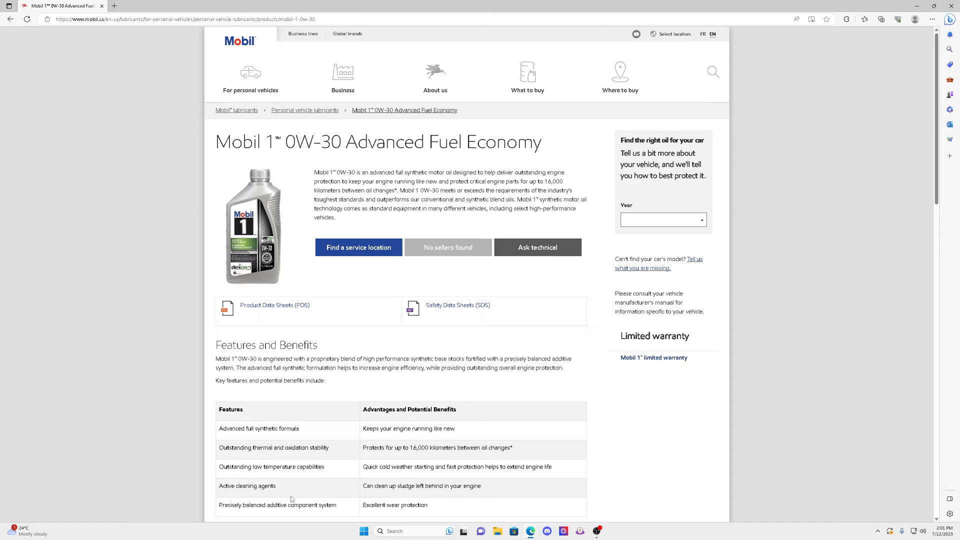
pyautogui.moveTo(291, 499)
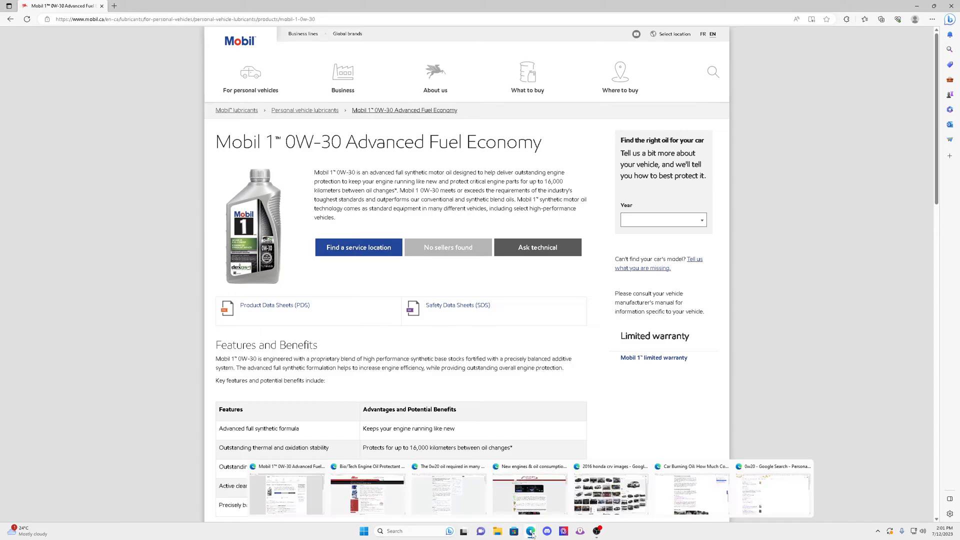
# Step: Switch to the Lubegard Bio/Tech Engine Oil Protectant product page
pyautogui.click(367, 491)
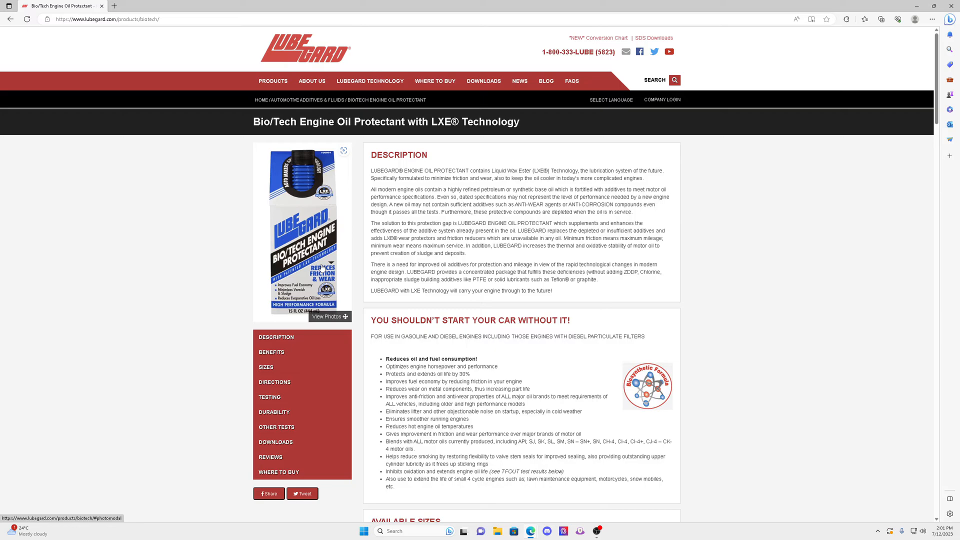
pyautogui.moveTo(398, 367)
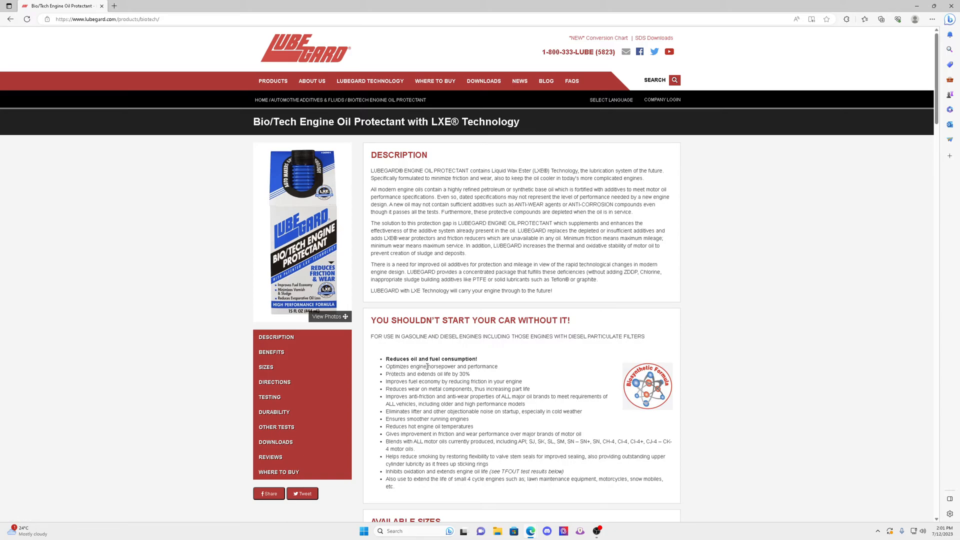
pyautogui.moveTo(469, 366)
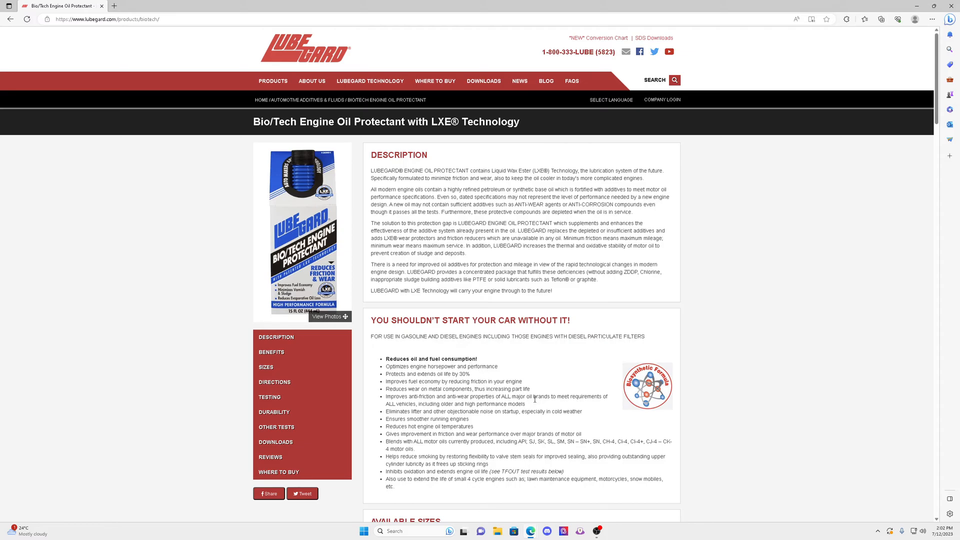
pyautogui.moveTo(340, 264)
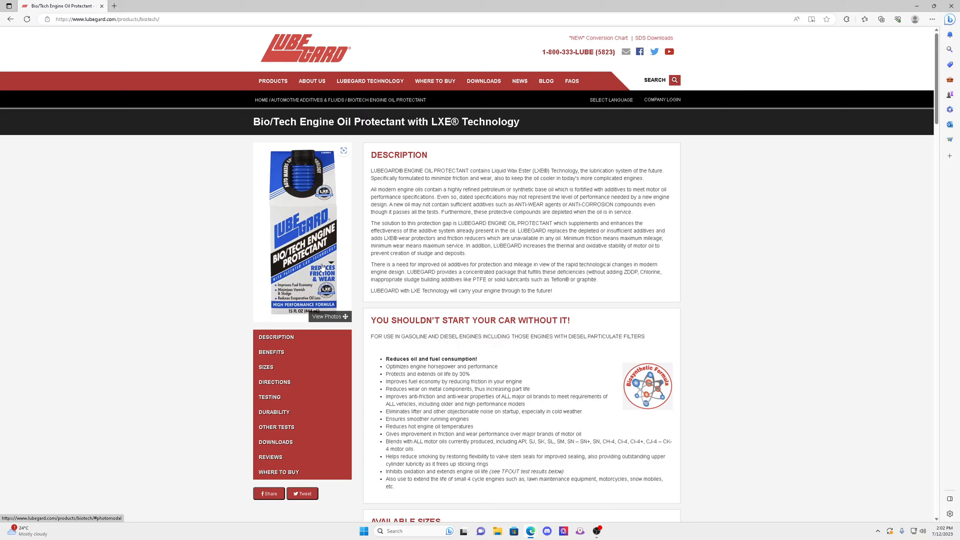
pyautogui.moveTo(348, 281)
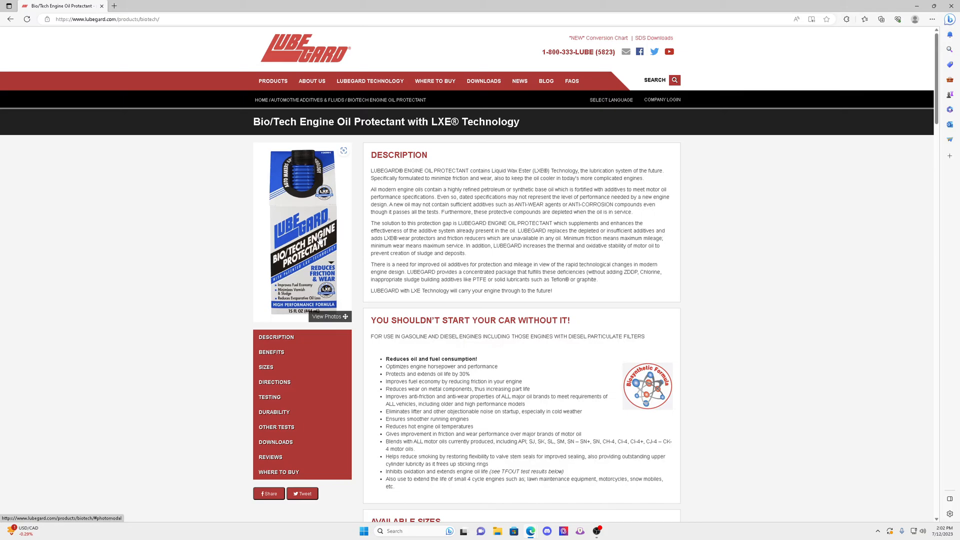
pyautogui.moveTo(299, 192)
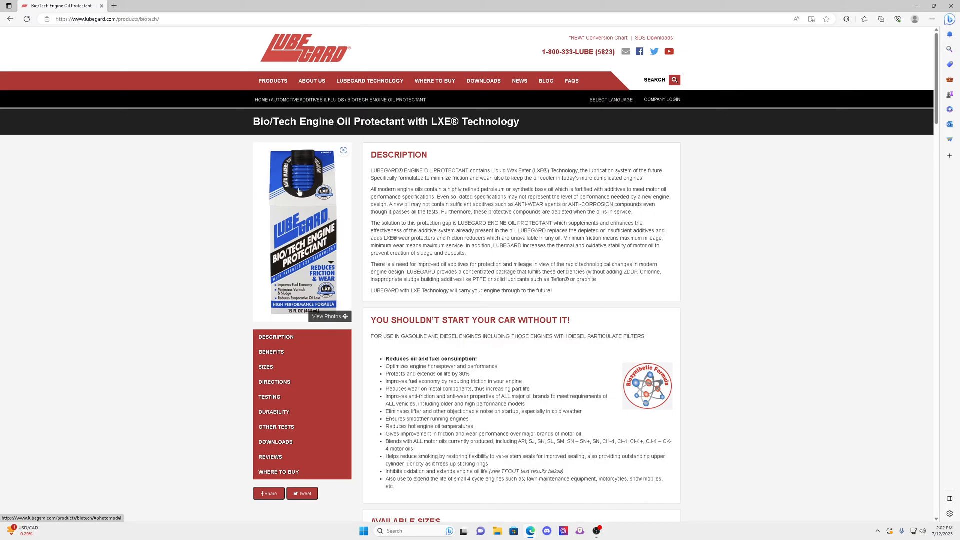
pyautogui.moveTo(530, 531)
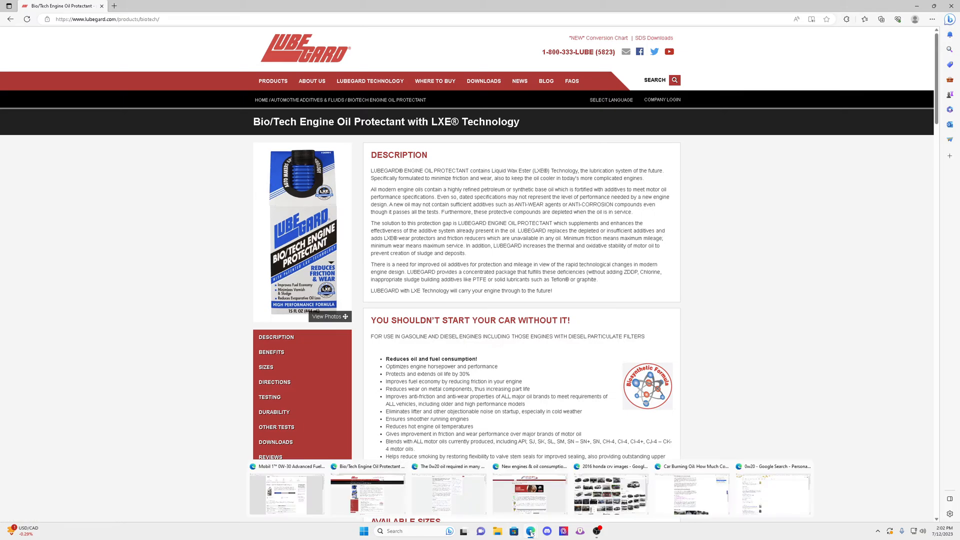
# Step: Switch to the Mobil 1 0W-30 Advanced Fuel Economy product page
pyautogui.click(285, 493)
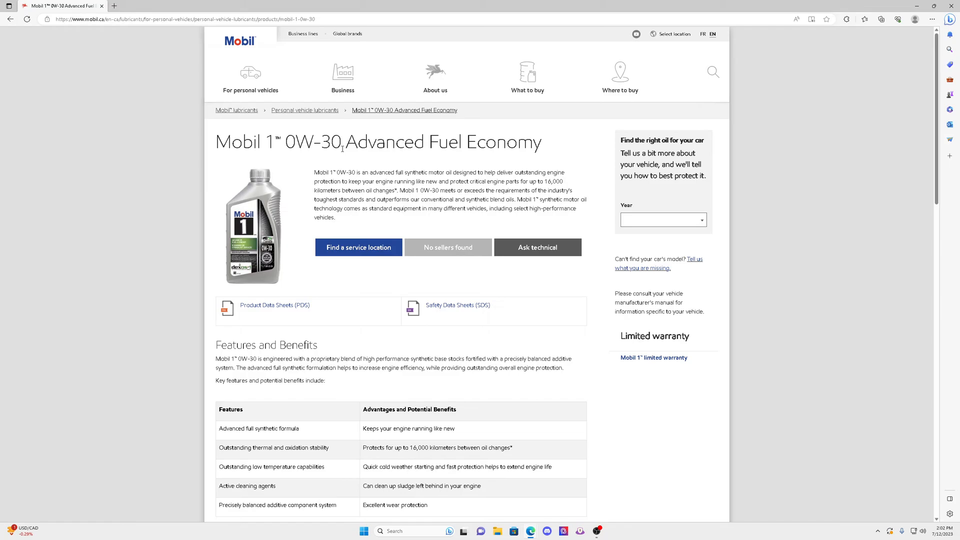
pyautogui.moveTo(453, 280)
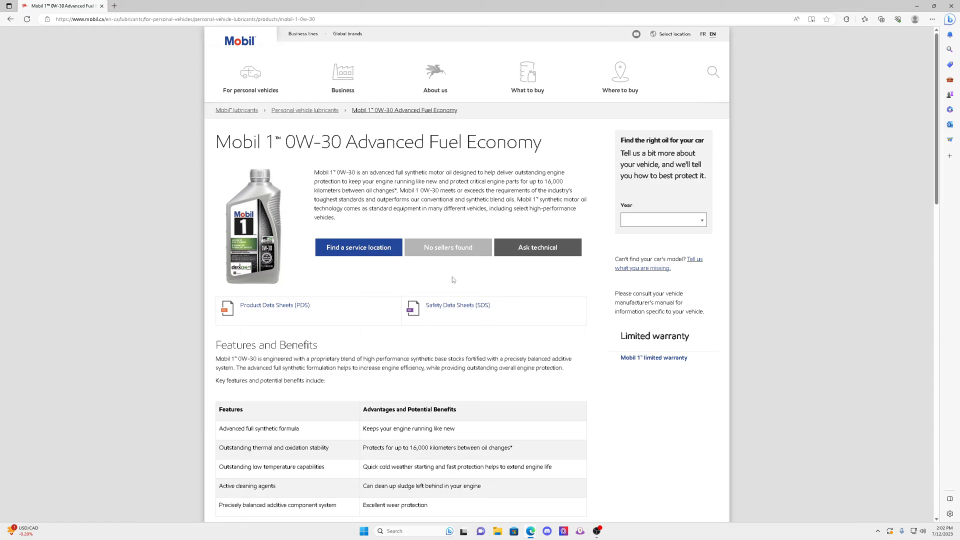
pyautogui.moveTo(530, 531)
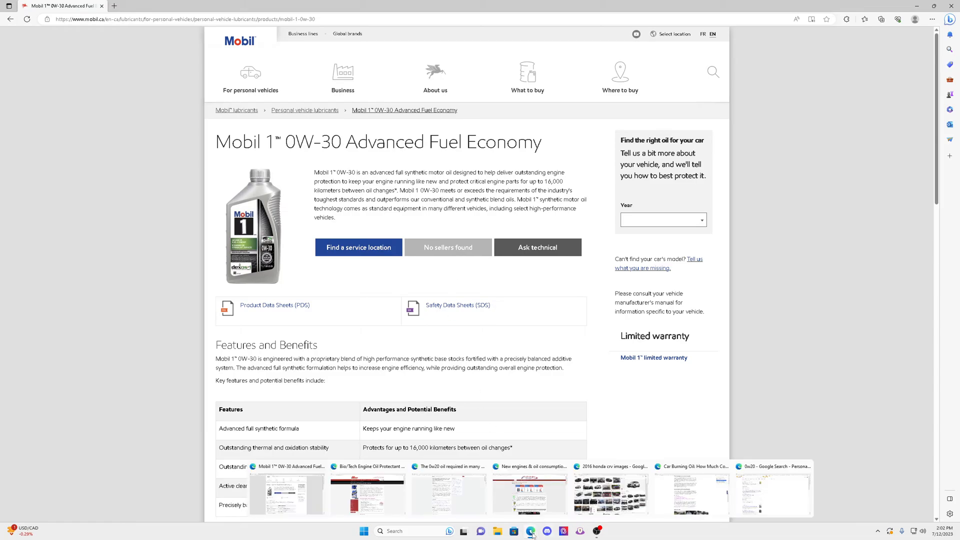
# Step: Switch to the Quora question on whether 0w20 oil protects as well as 10w30
pyautogui.click(448, 493)
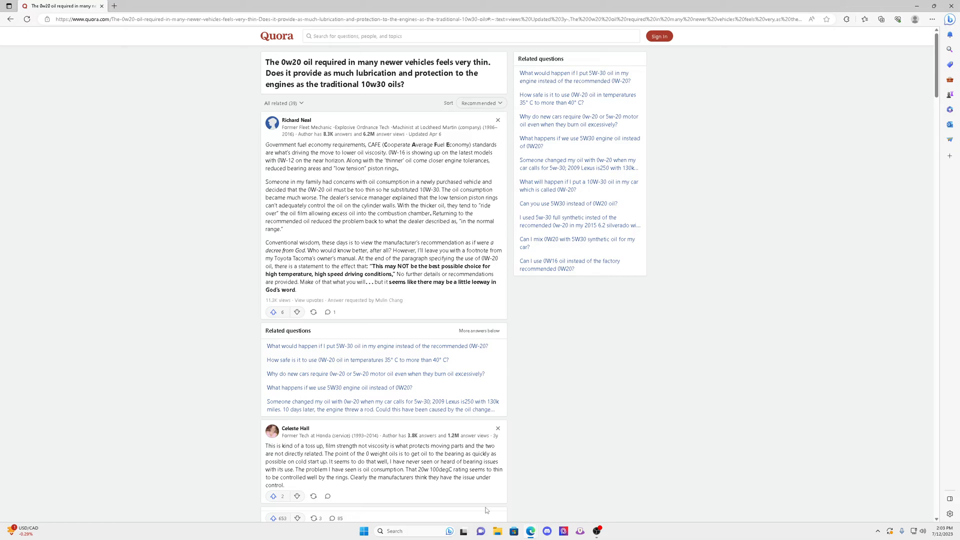
pyautogui.moveTo(318, 219)
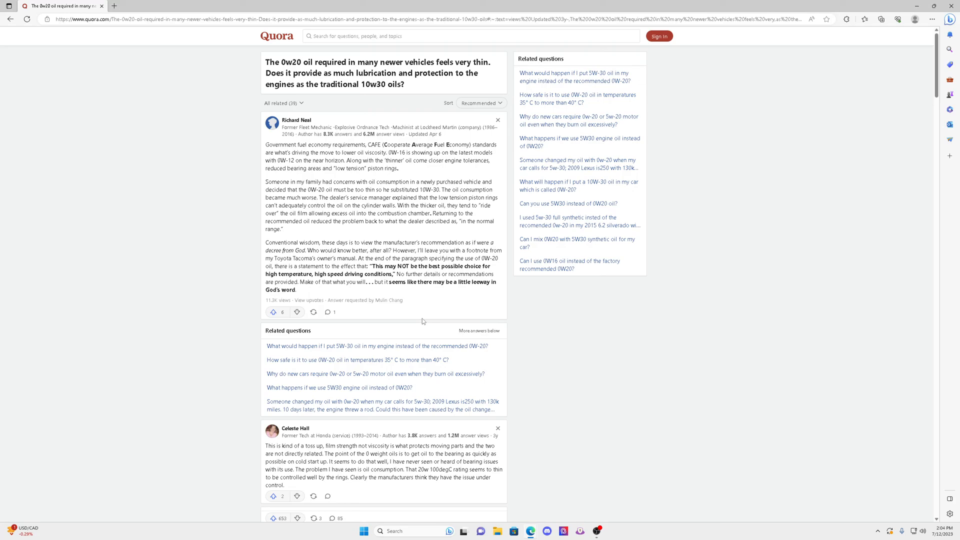
pyautogui.moveTo(405, 315)
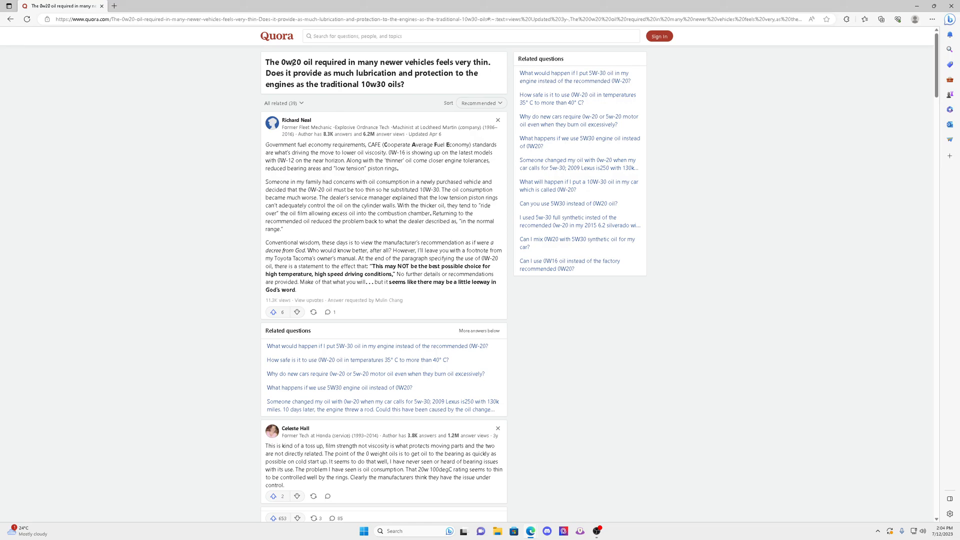
pyautogui.moveTo(310, 96)
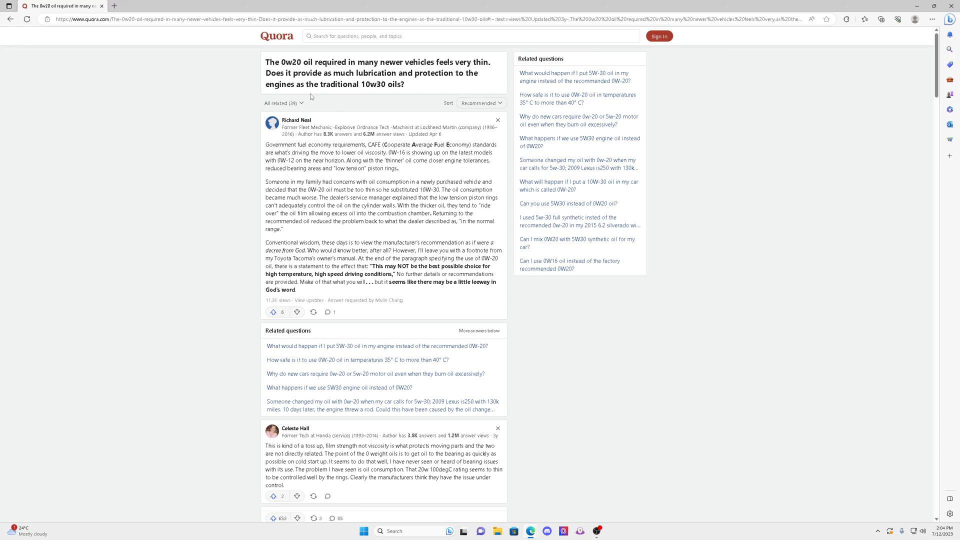
pyautogui.moveTo(370, 190)
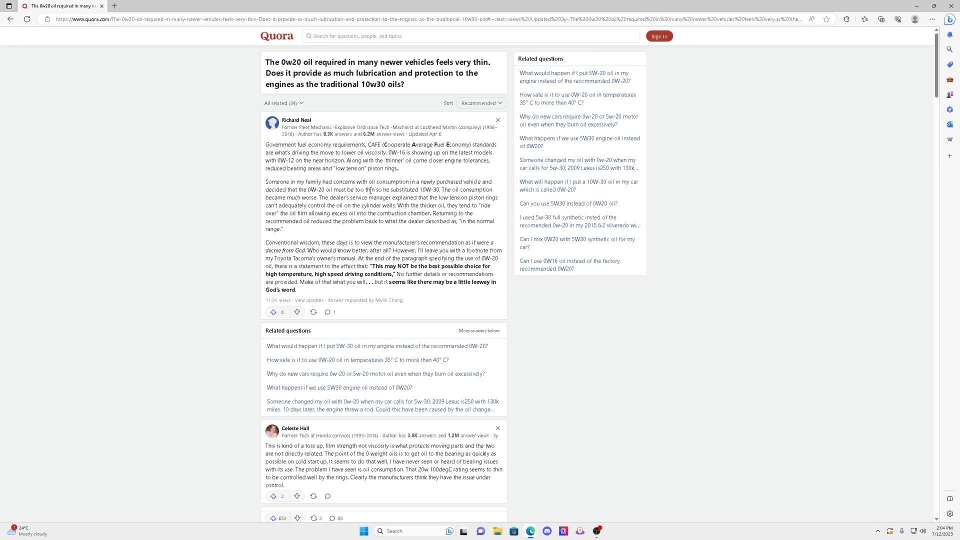